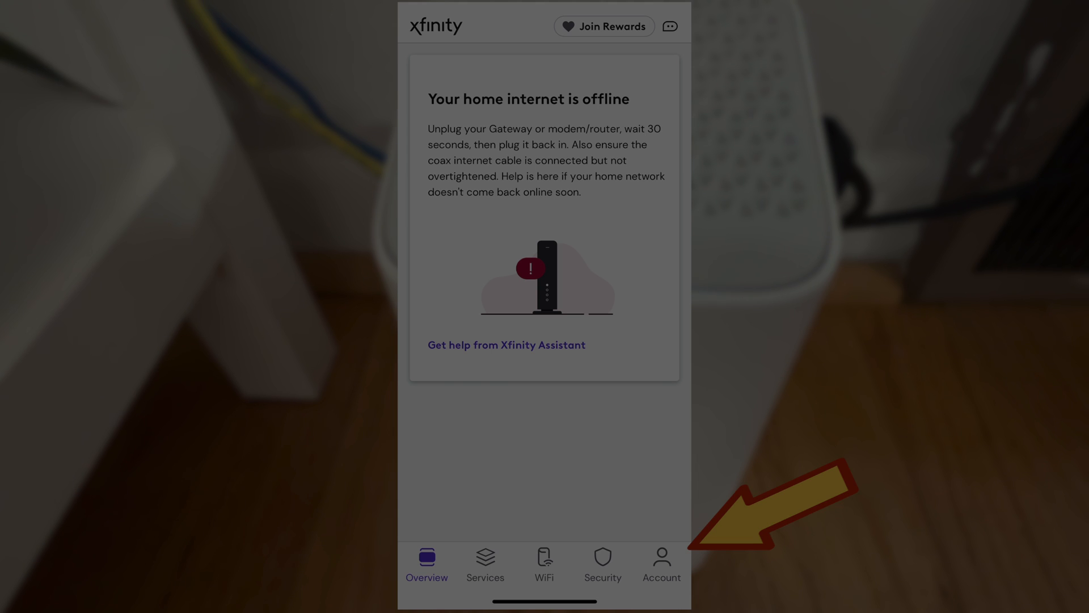
Go to the Account tab to see the devices available for activation.
left_click(661, 563)
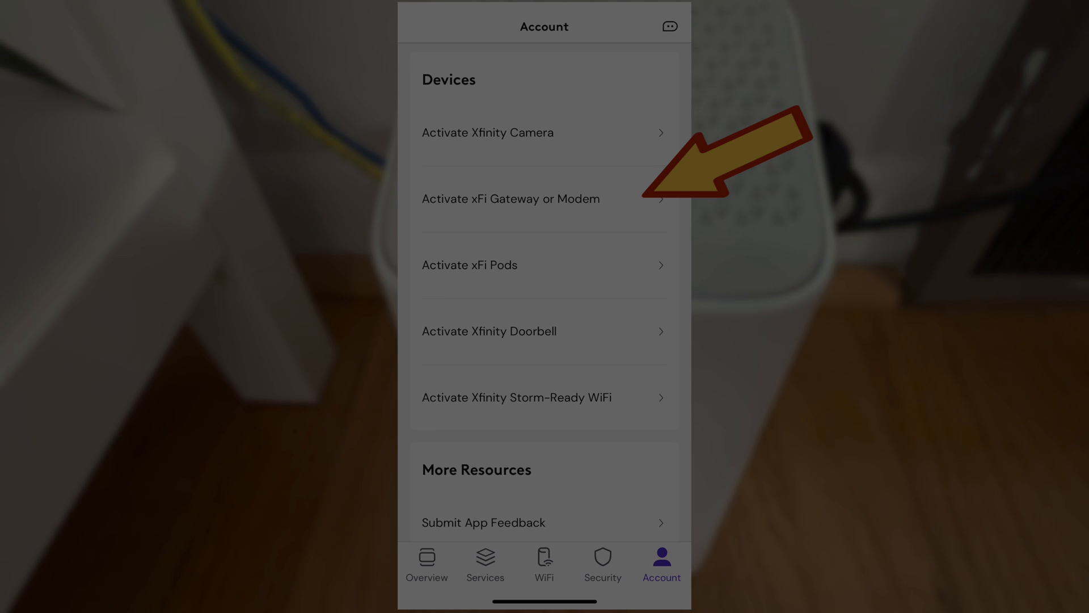
Begin activation, choose xFi Gateway as the device, and get started with setup.
left_click(511, 198)
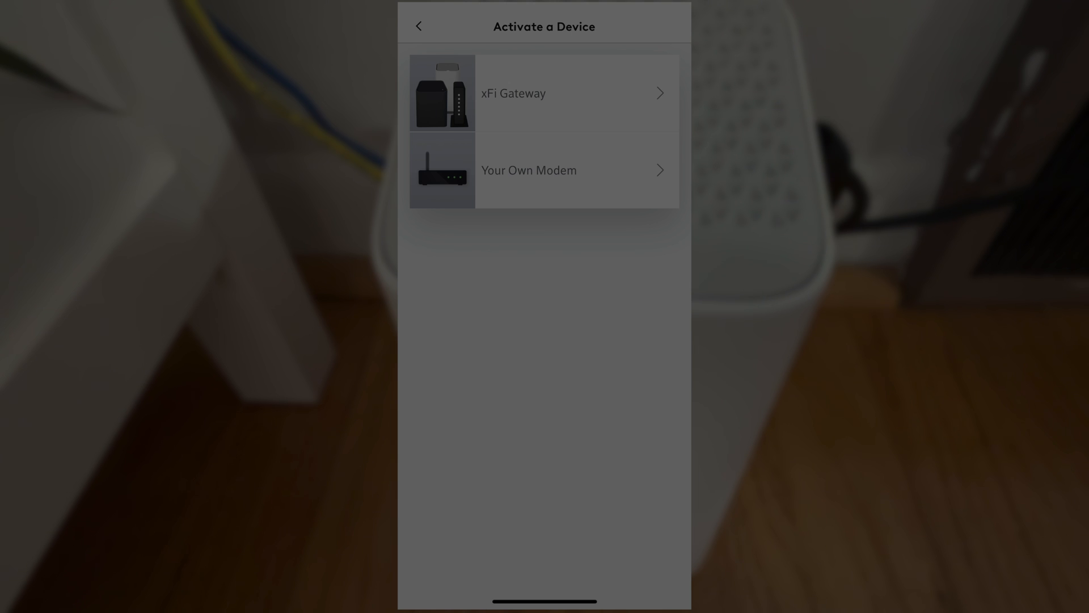
left_click(544, 92)
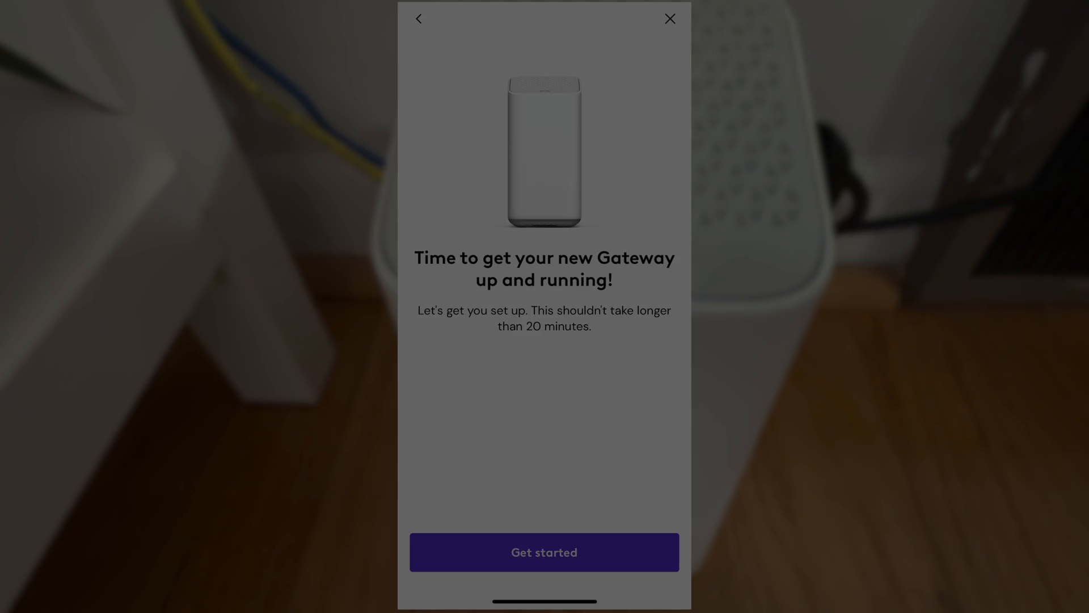
left_click(544, 552)
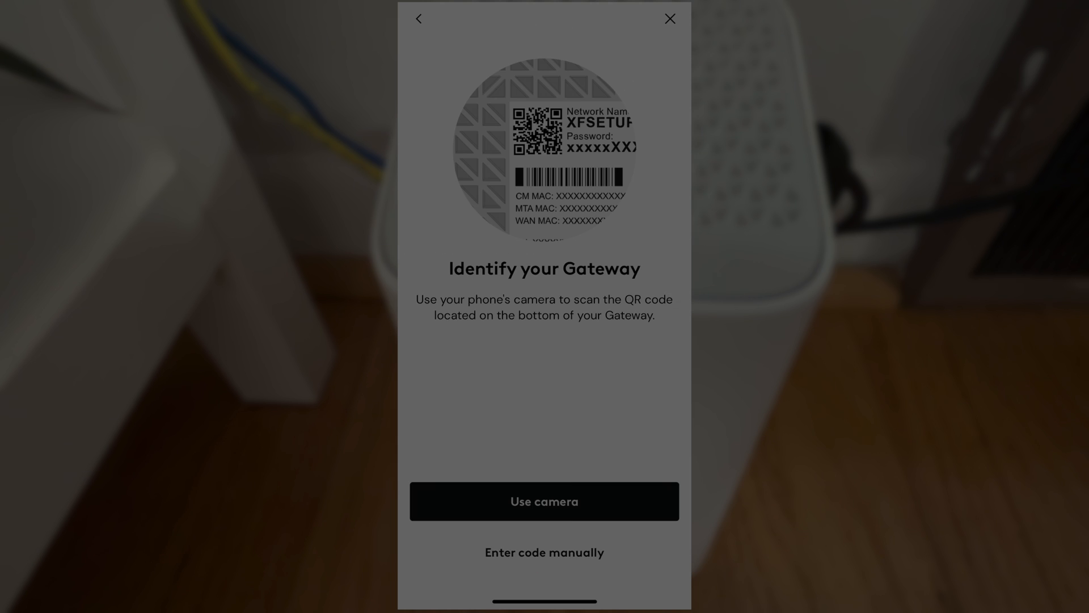
Identify the Gateway so setup advances to the 'Returning your equipment' guidance.
left_click(544, 500)
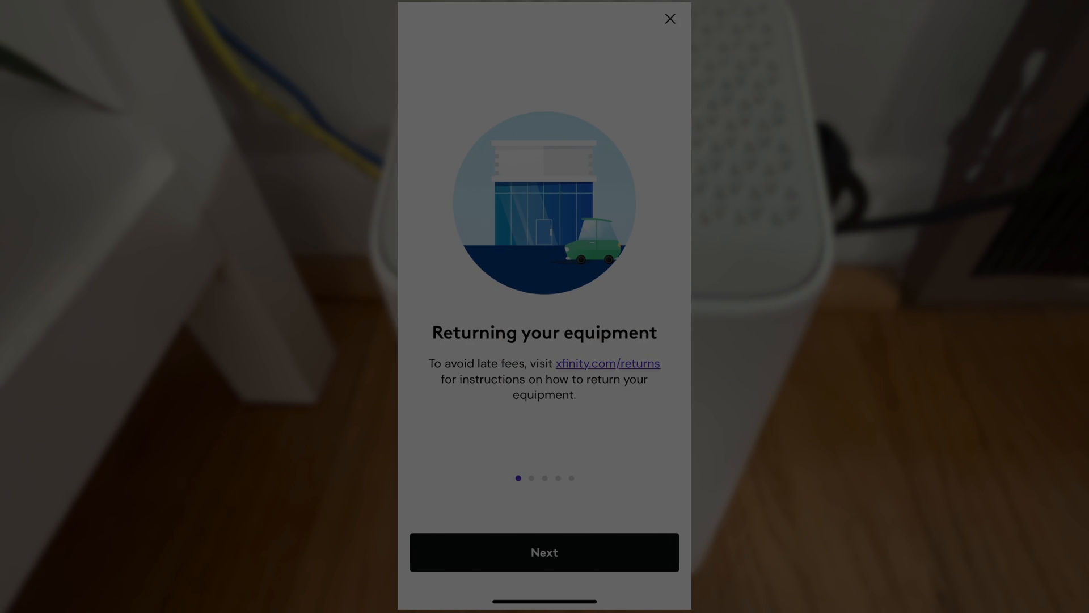
Advance through equipment return, placement, coax and power instructions, then confirm Ready to go.
left_click(544, 553)
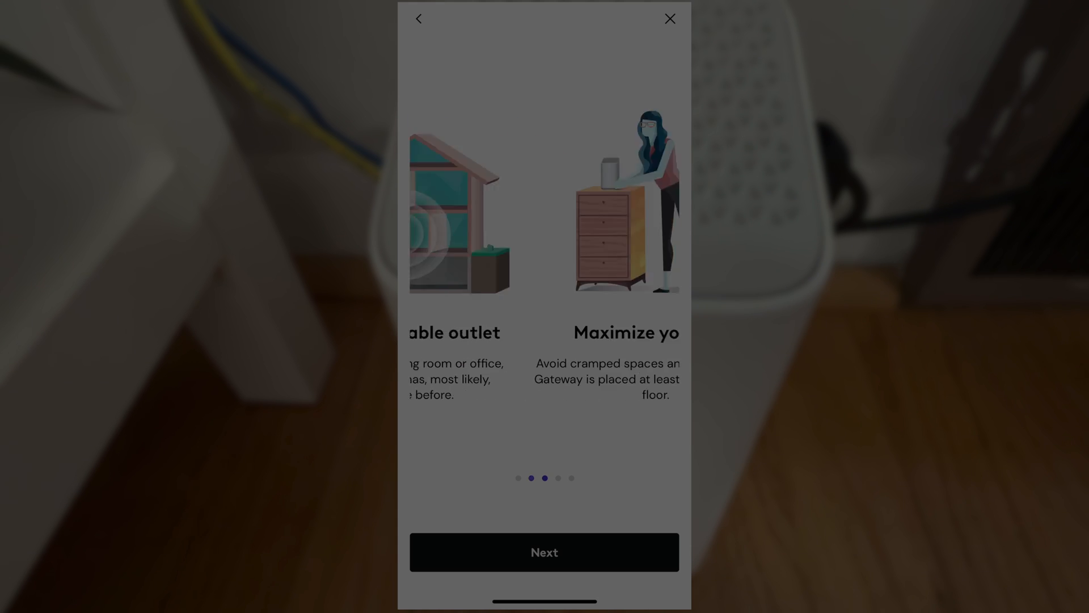
left_click(543, 552)
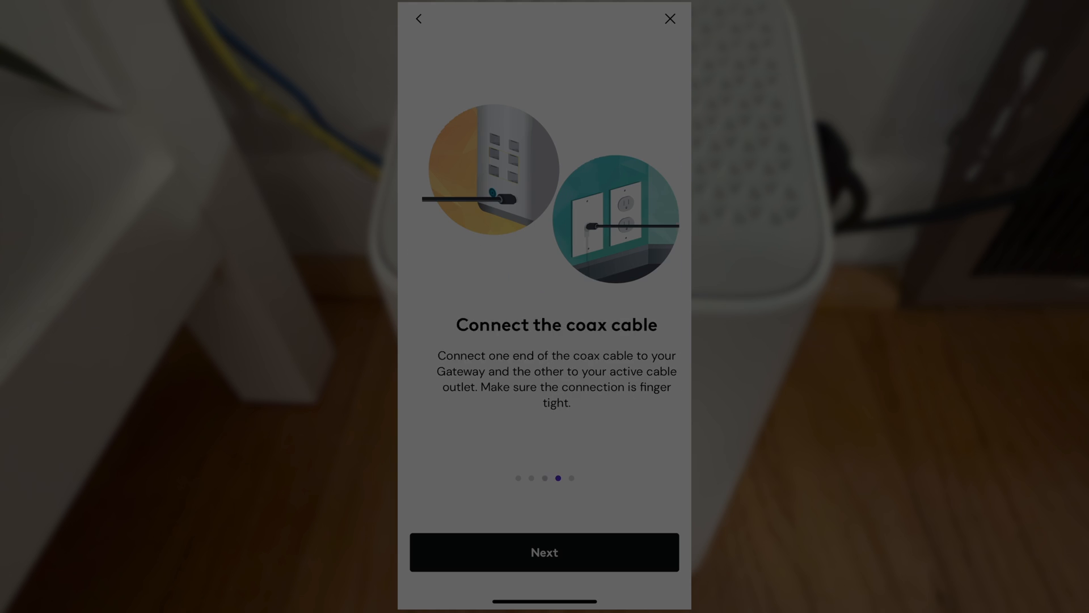
left_click(543, 551)
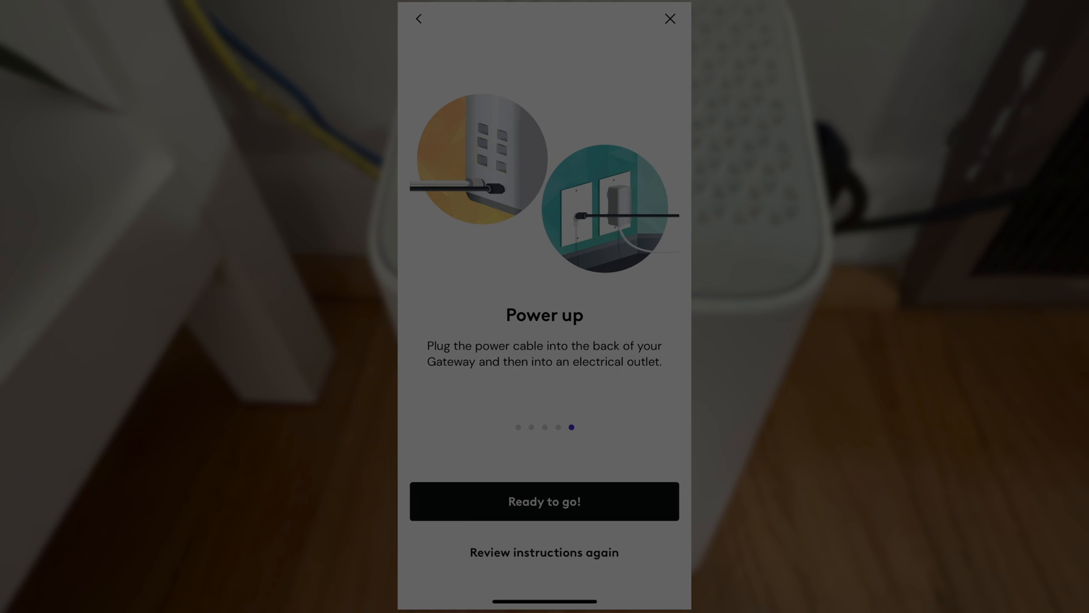
left_click(543, 500)
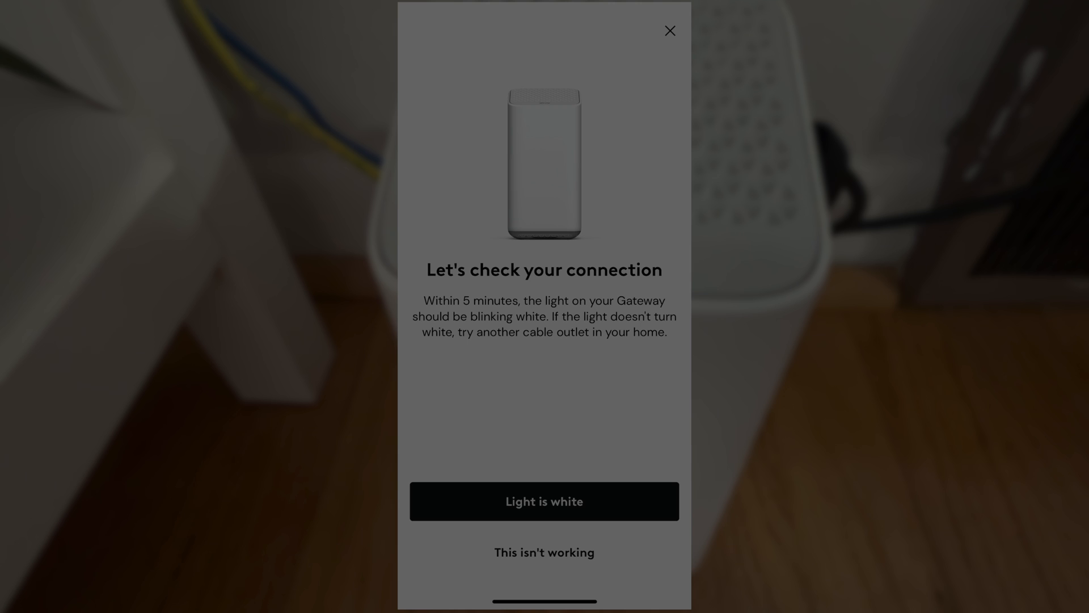
Confirm the Gateway light is white and answer the Advanced Security offer to start network setup.
left_click(543, 501)
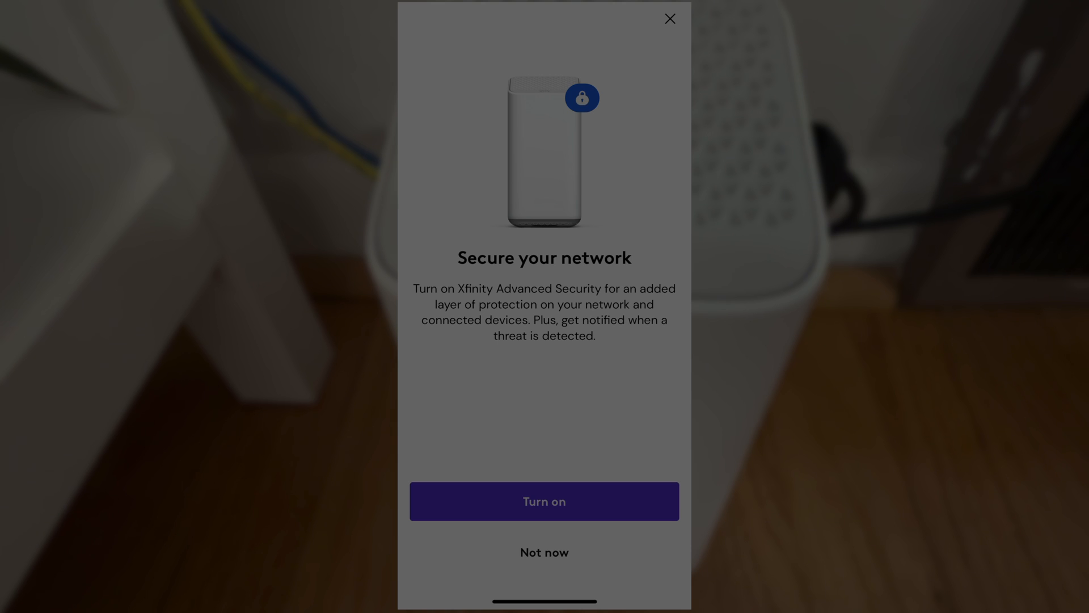
left_click(544, 500)
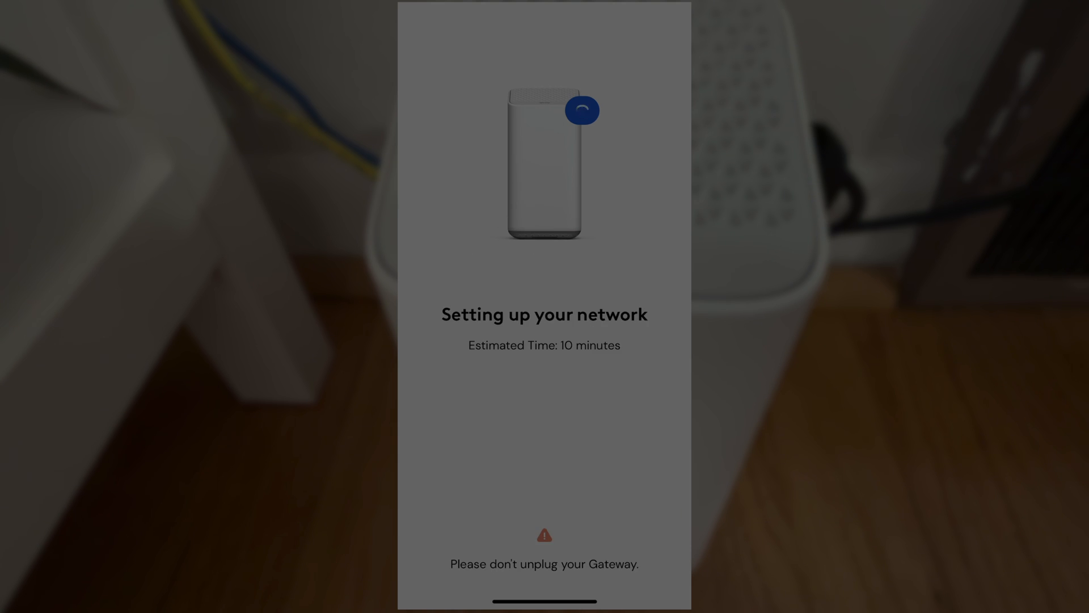